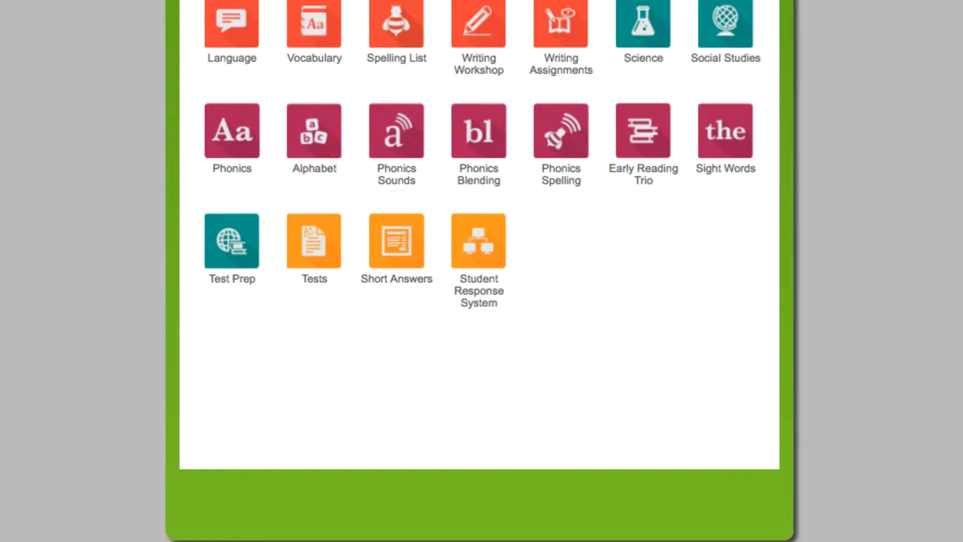
Open Phonics Sounds and start the lesson on the letter B b with 'bat'.
left_click(395, 131)
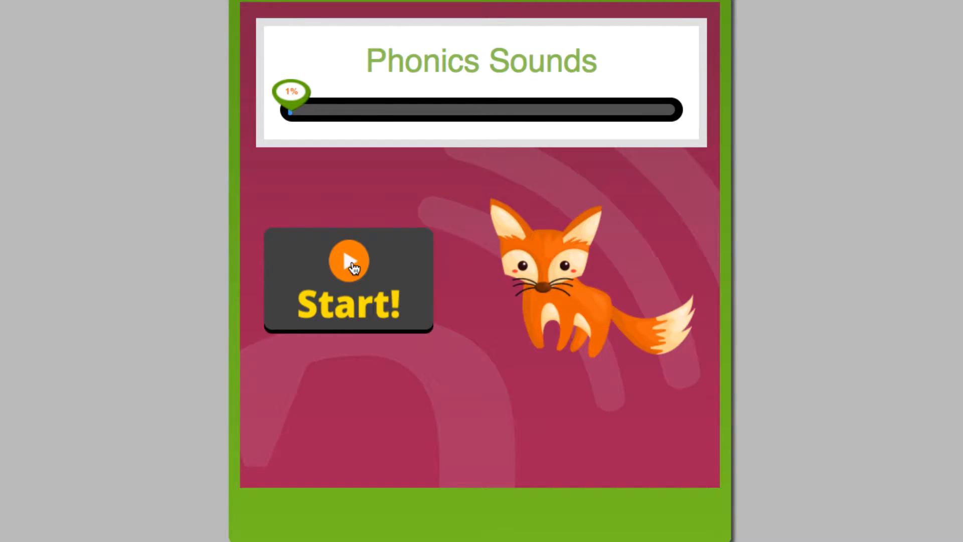
left_click(349, 259)
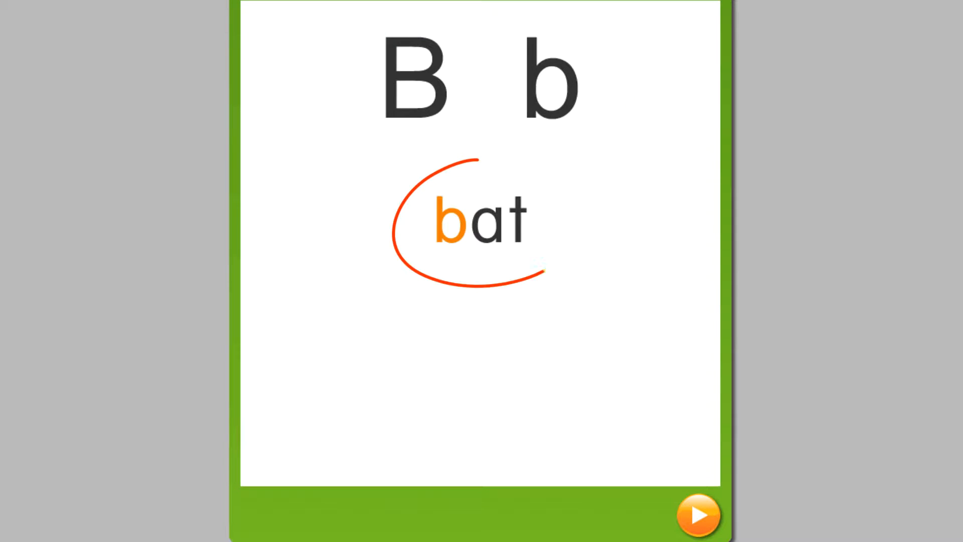
Advance past the short-a Ă ă card to the b, ā, ă sound activity.
left_click(698, 515)
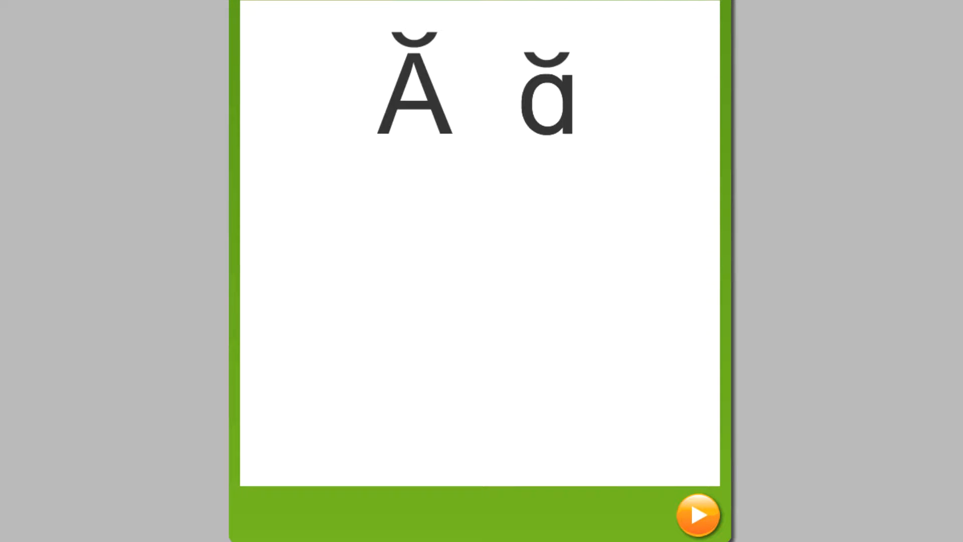
left_click(698, 515)
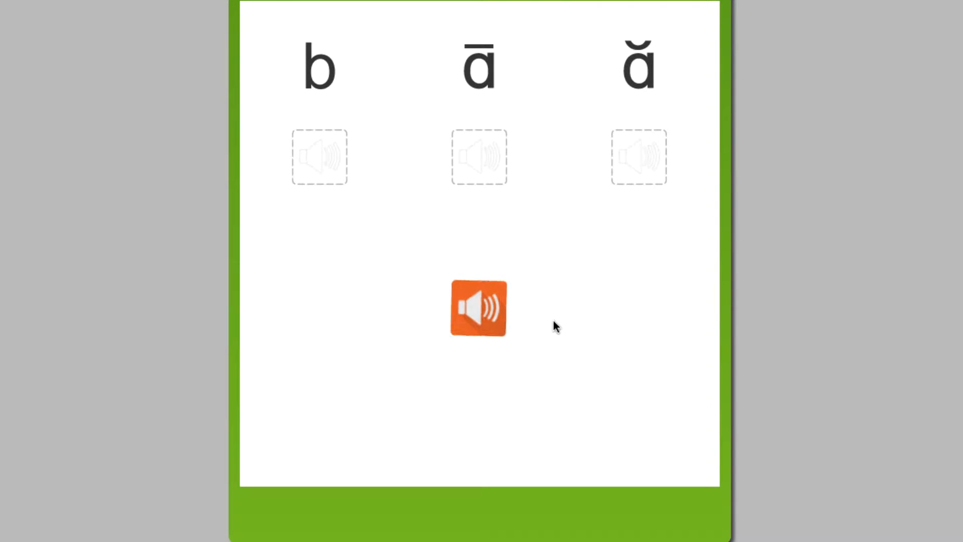
Finish the sound activity to bring up the speed drill ready prompt.
left_click(478, 309)
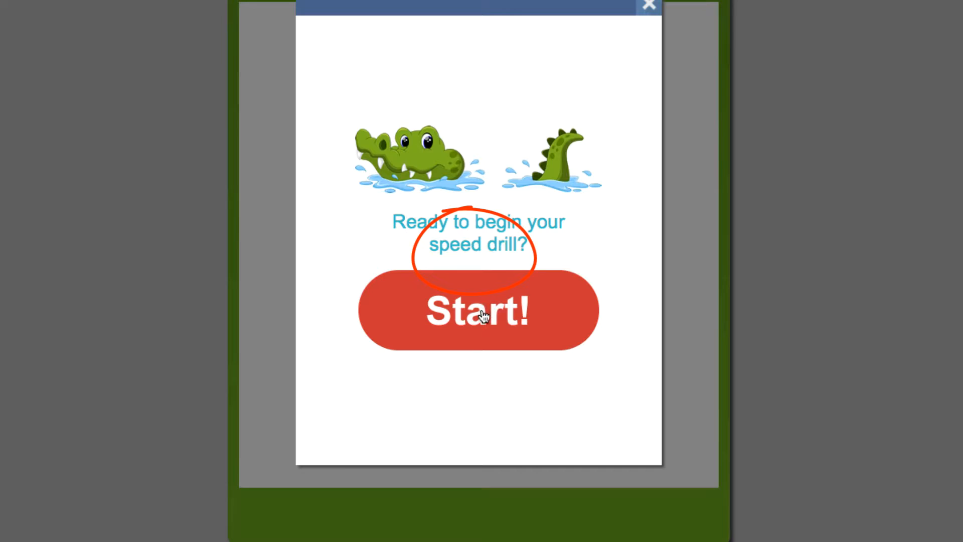
Start the speed drill and answer the first sound with ā.
left_click(479, 310)
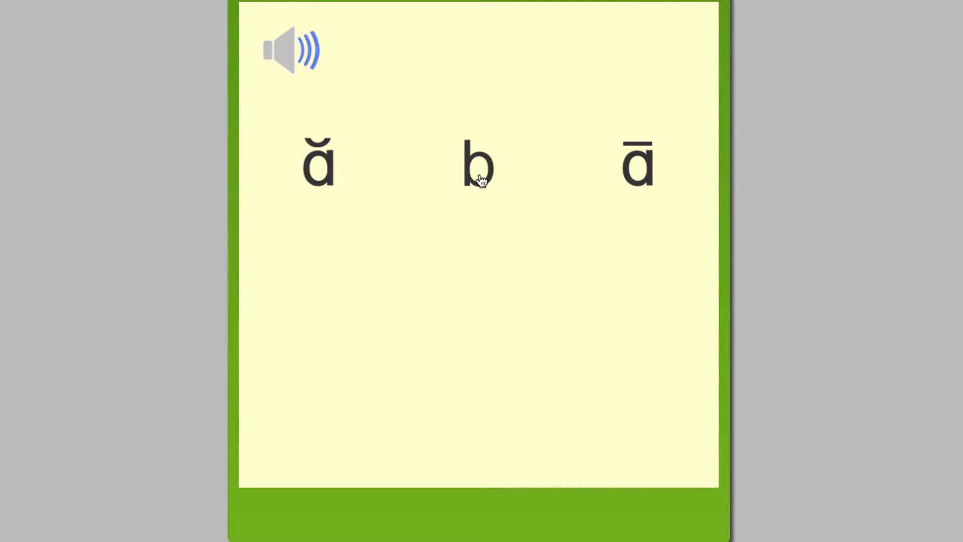
left_click(638, 163)
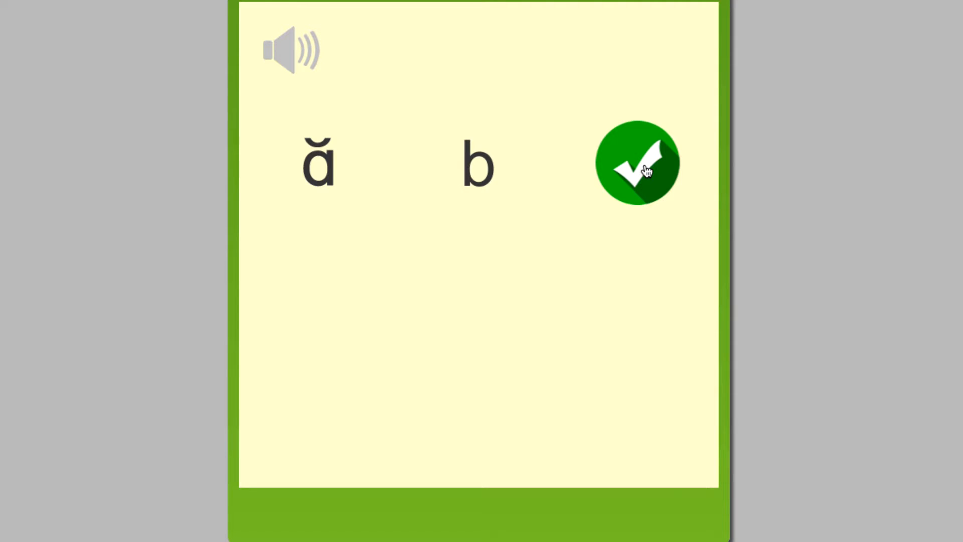
left_click(637, 162)
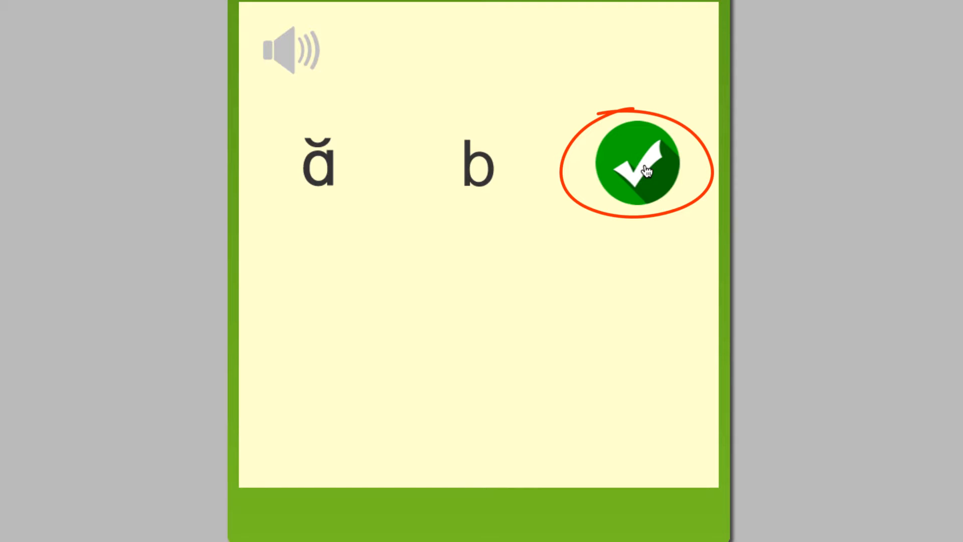
left_click(627, 162)
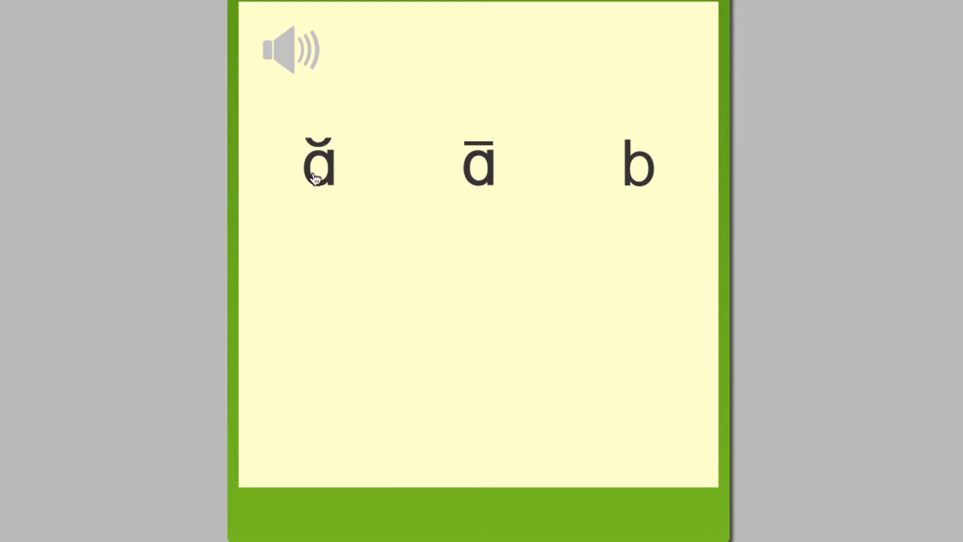
Answer the remaining drill sounds with ă, the middle letter, then the last letter.
left_click(318, 164)
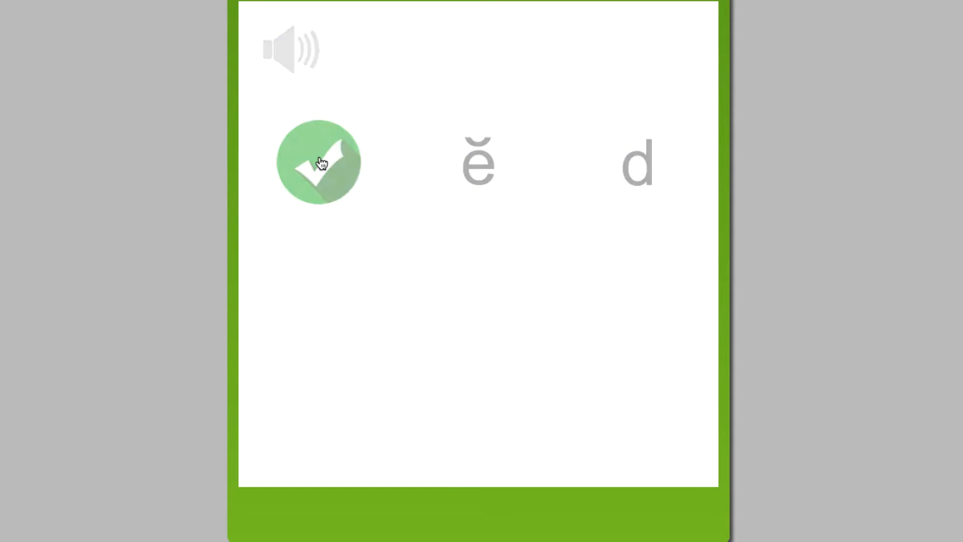
left_click(318, 162)
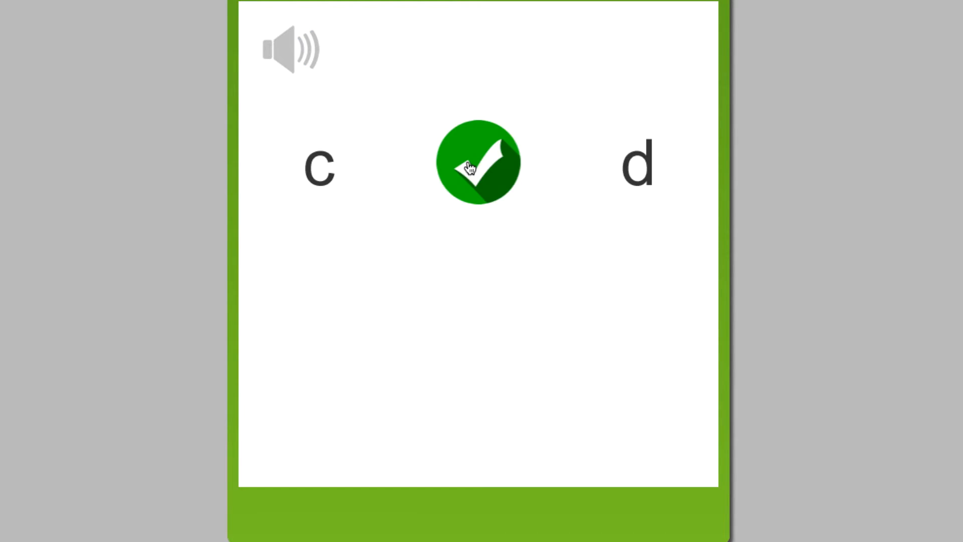
left_click(479, 161)
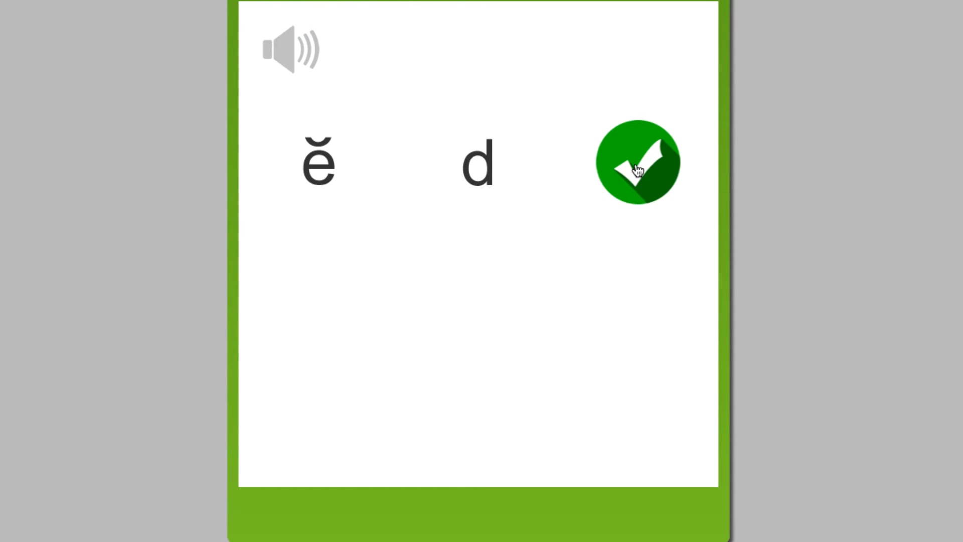
left_click(638, 162)
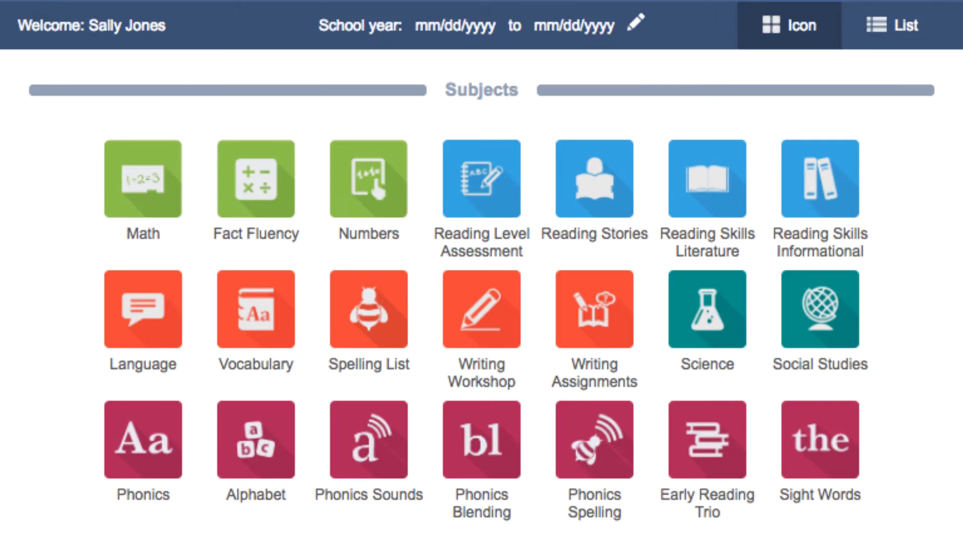
View the Phonics Sounds Progress report with each student's percent completed and minutes.
scroll("down", 3)
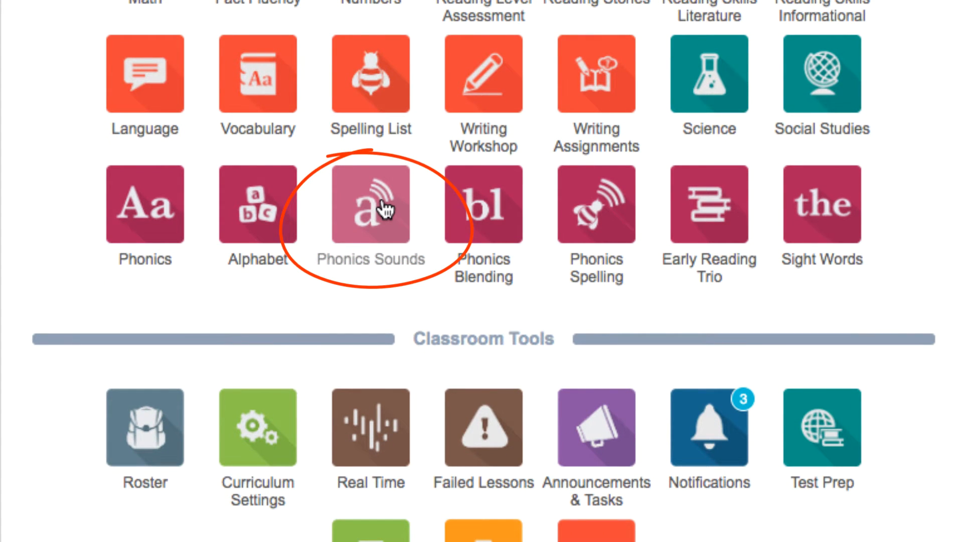
left_click(370, 206)
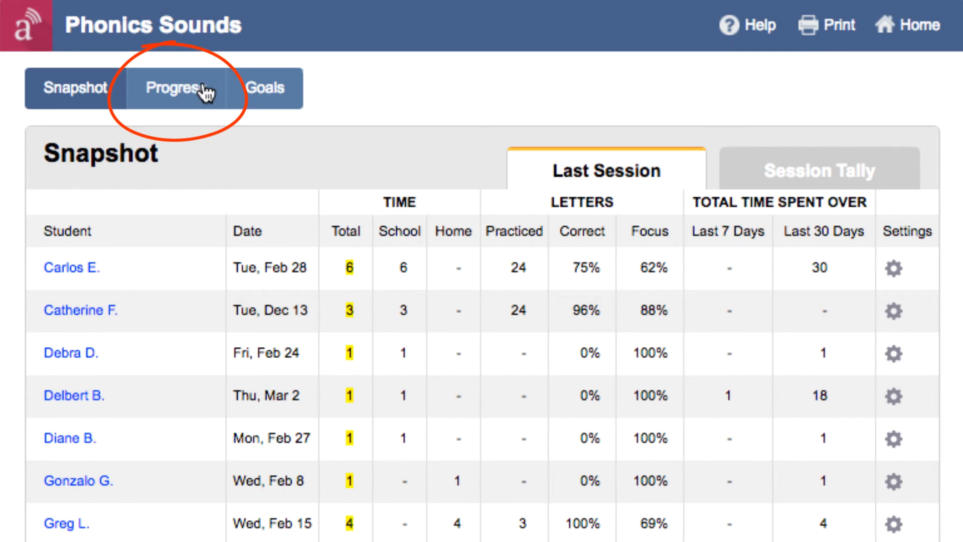
left_click(176, 88)
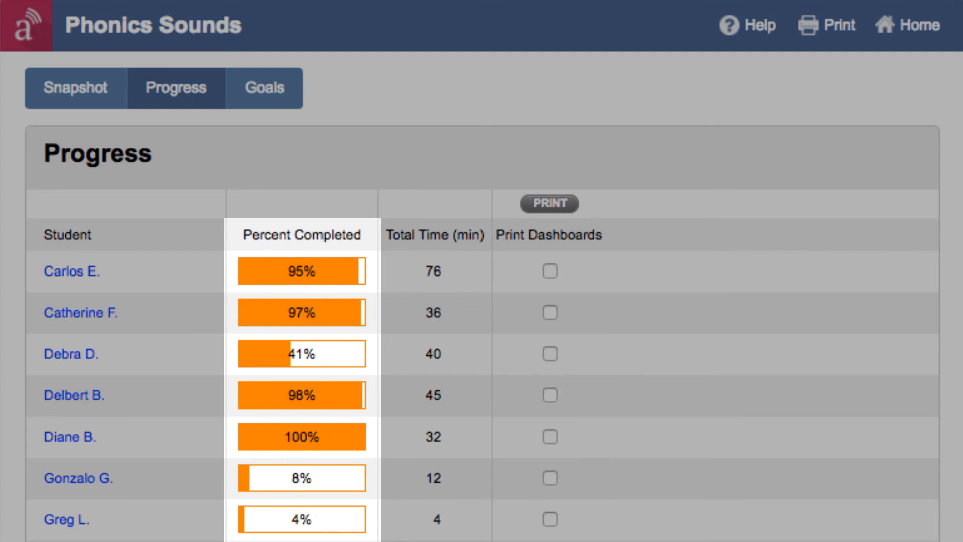